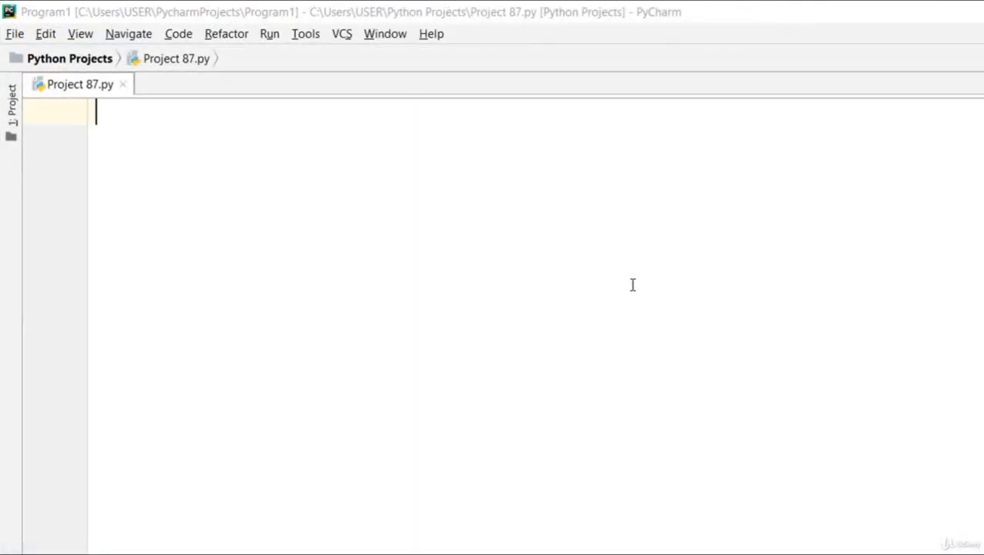
{"action": "mouse_move", "coordinate": [654, 286]}
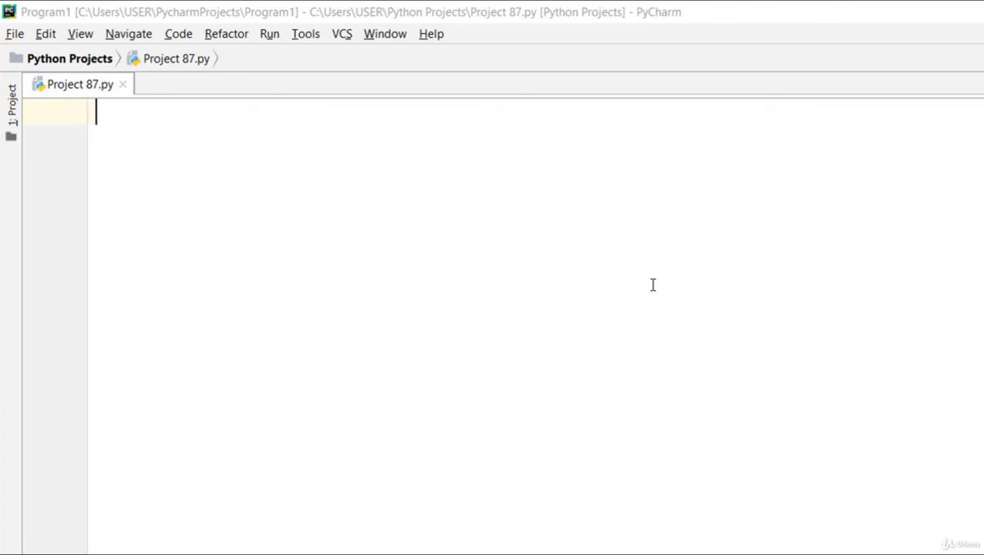
{"action": "mouse_move", "coordinate": [707, 294]}
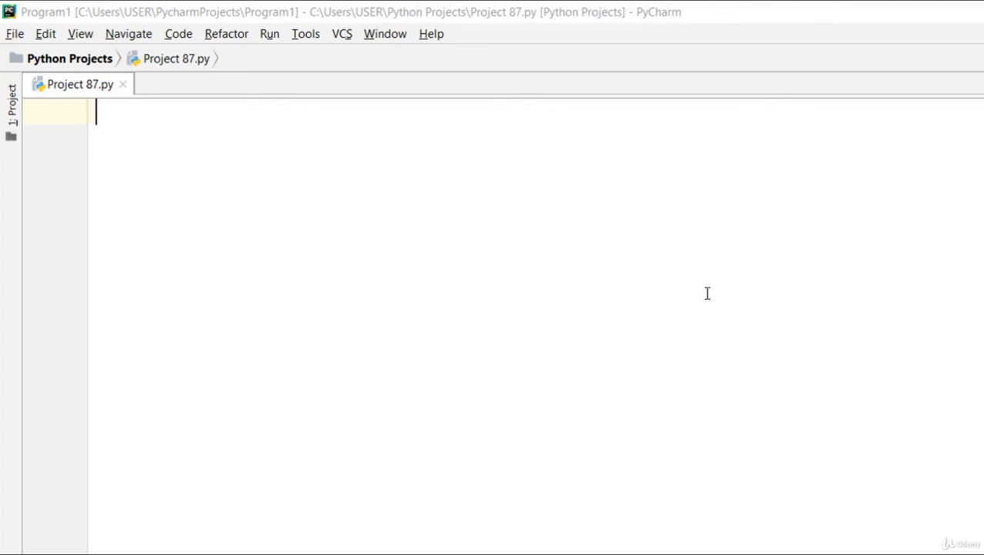
{"action": "mouse_move", "coordinate": [361, 170]}
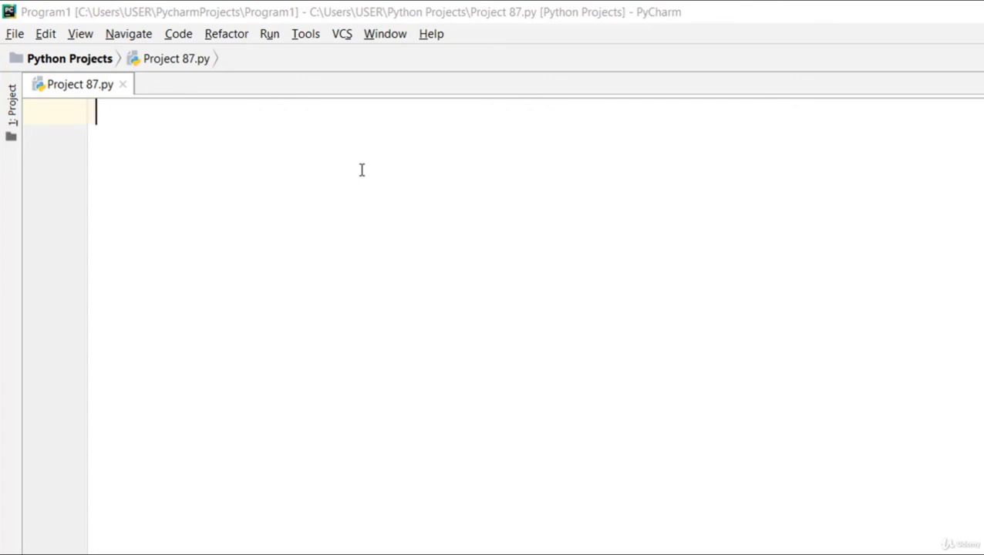
- Write line 1 reading x as a float with the prompt "Insert first number: "
{"action": "type", "text": "x ="}
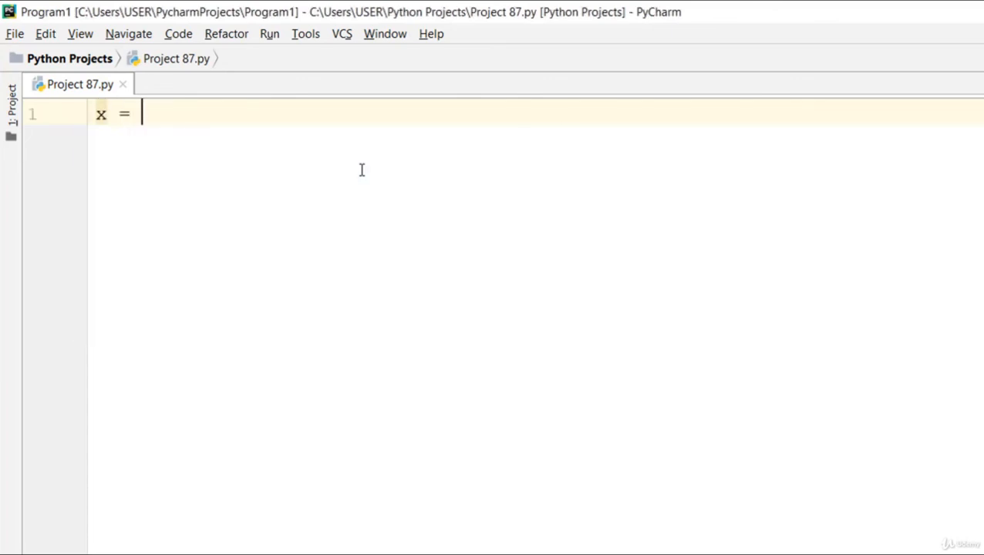
{"action": "type", "text": "in"}
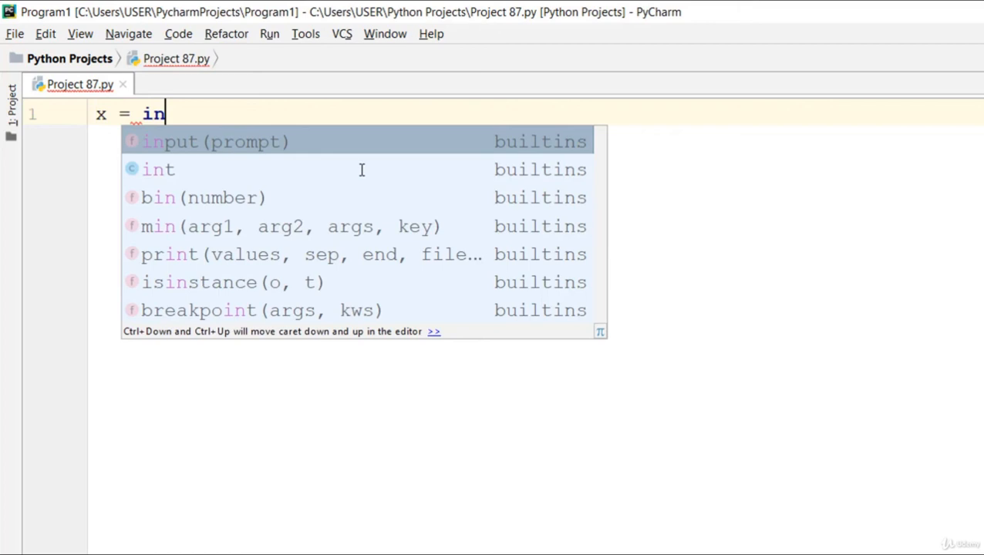
{"action": "left_click", "coordinate": [158, 169]}
{"action": "type", "text": "float("}
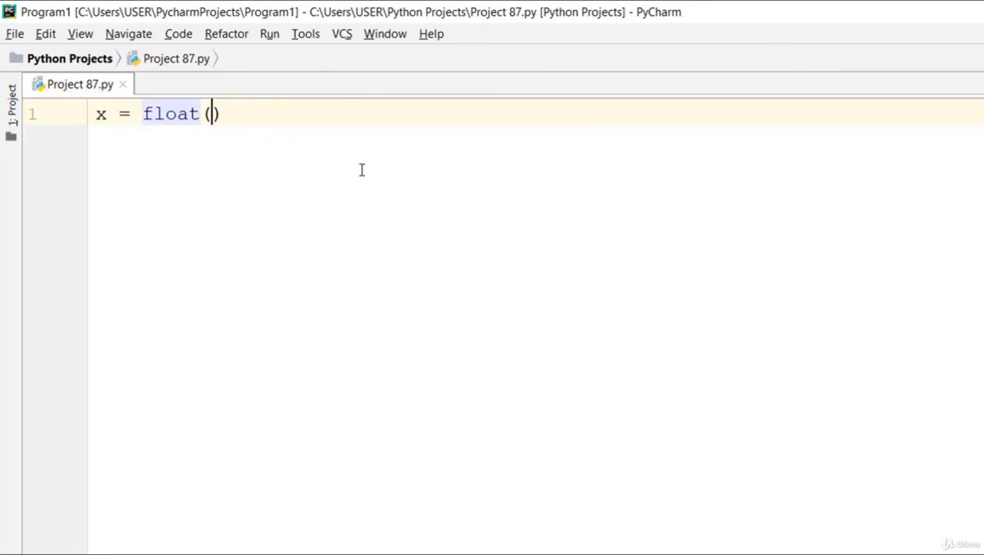
{"action": "type", "text": "input("}
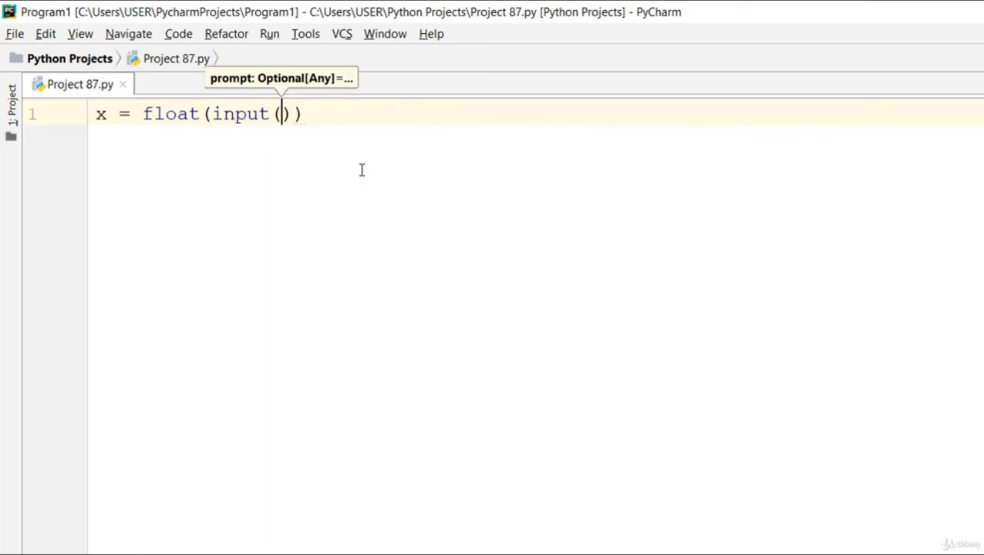
{"action": "type", "text": "\"Insert\""}
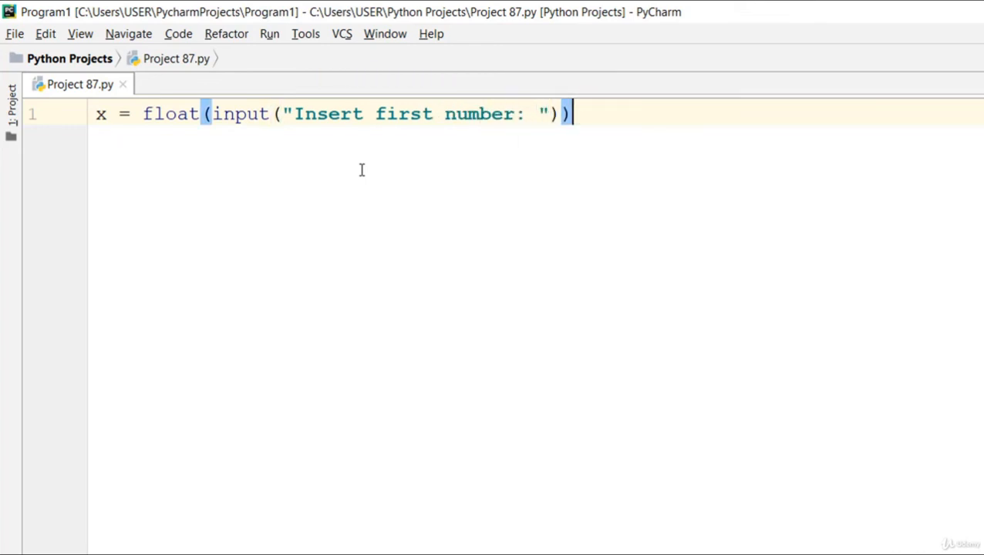
- Write line 2 reading y as a float with the prompt "Insert second number: "
{"action": "type", "text": "y ="}
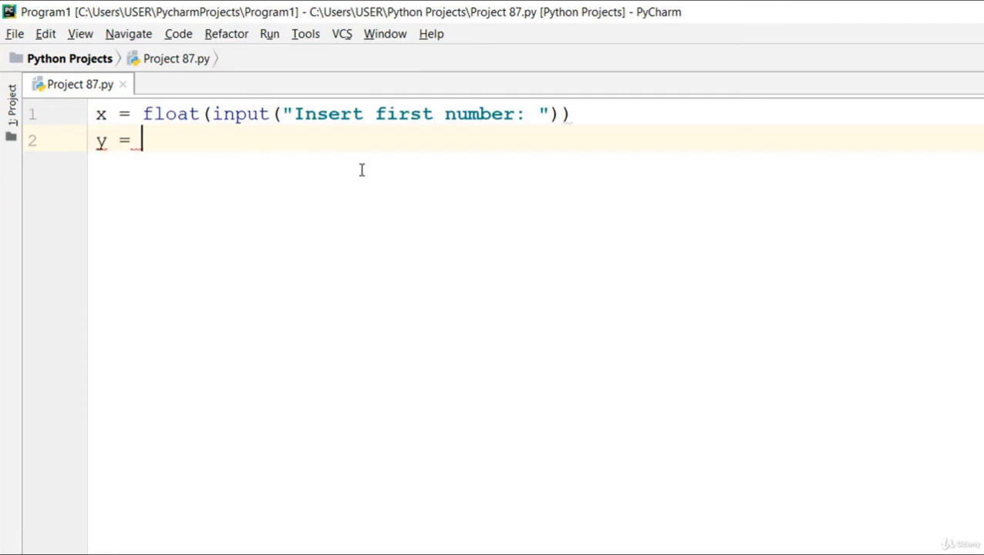
{"action": "type", "text": "float("}
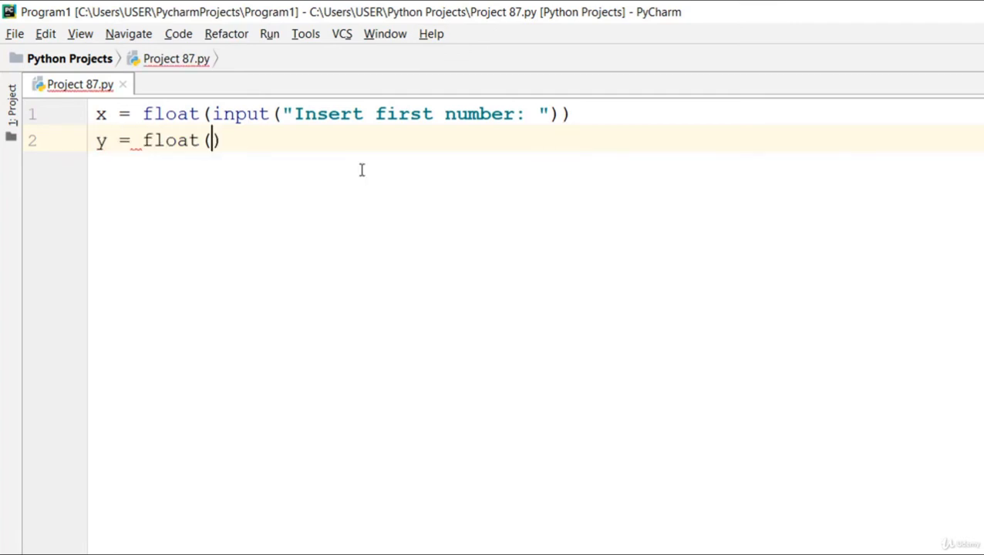
{"action": "type", "text": "input(\"Insert"}
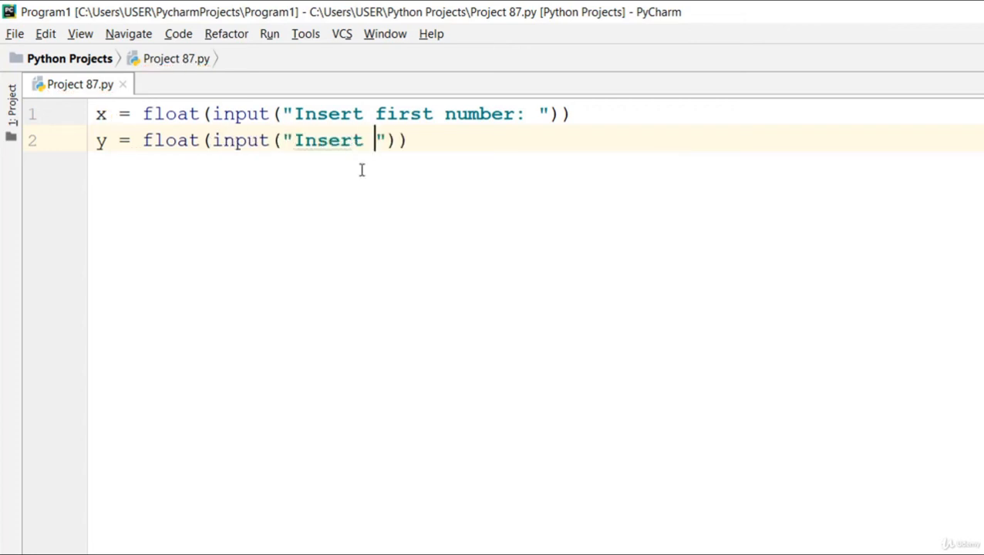
{"action": "type", "text": "second"}
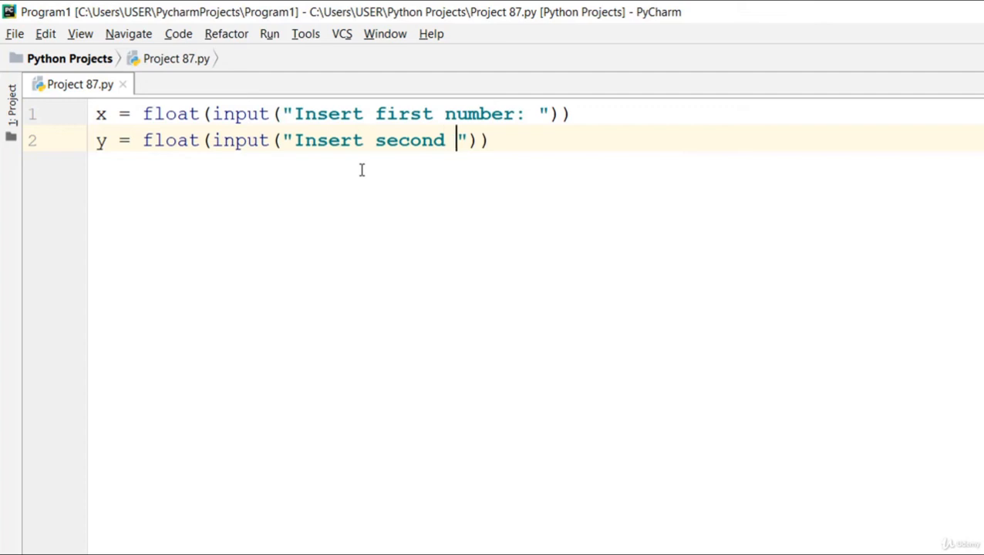
{"action": "type", "text": "number:"}
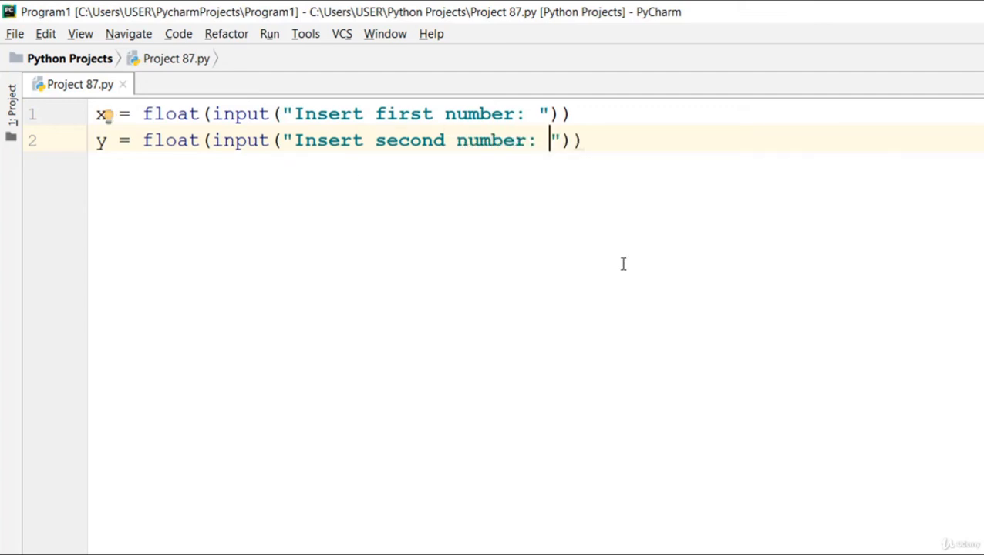
- Add a try block computing z = x/y below the two input lines
{"action": "key", "text": "Enter"}
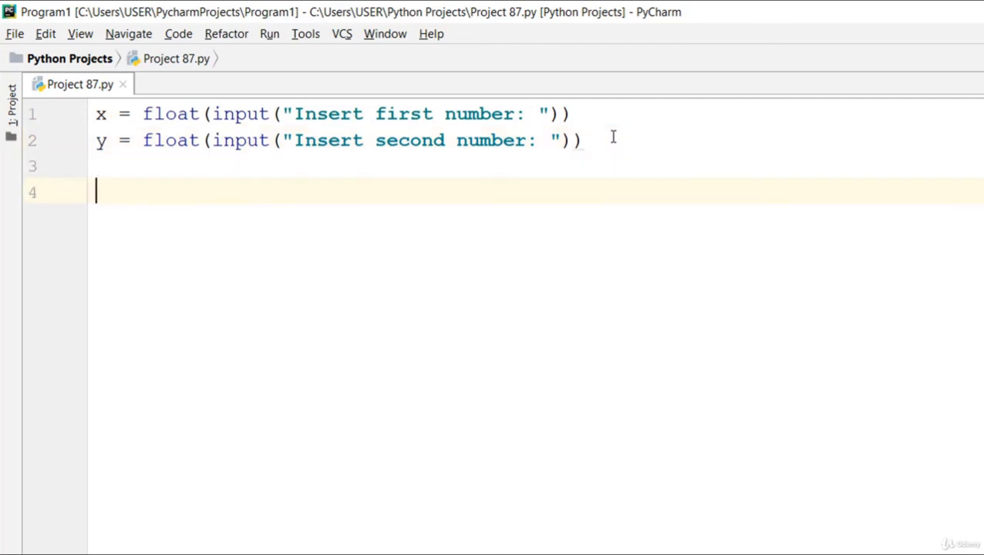
{"action": "type", "text": "try"}
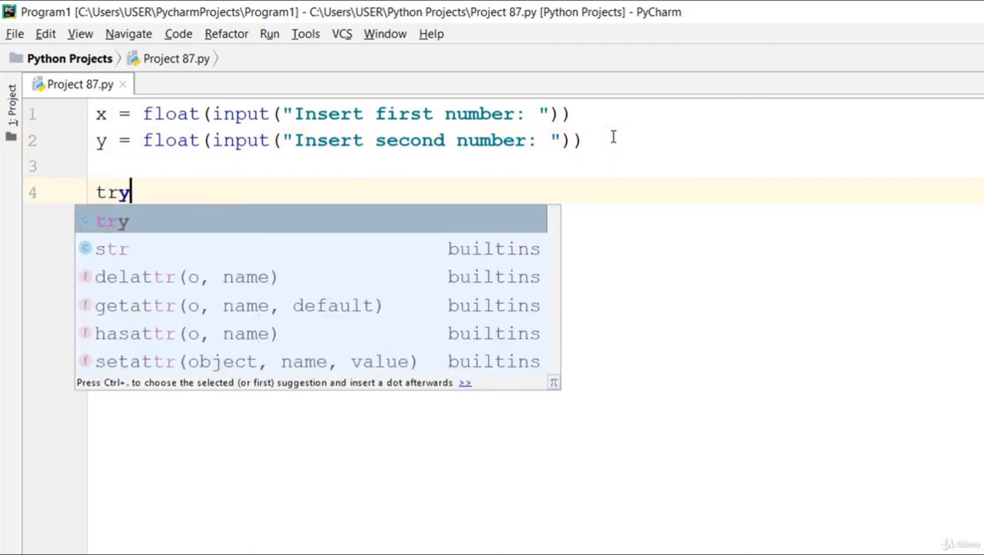
{"action": "type", "text": ":"}
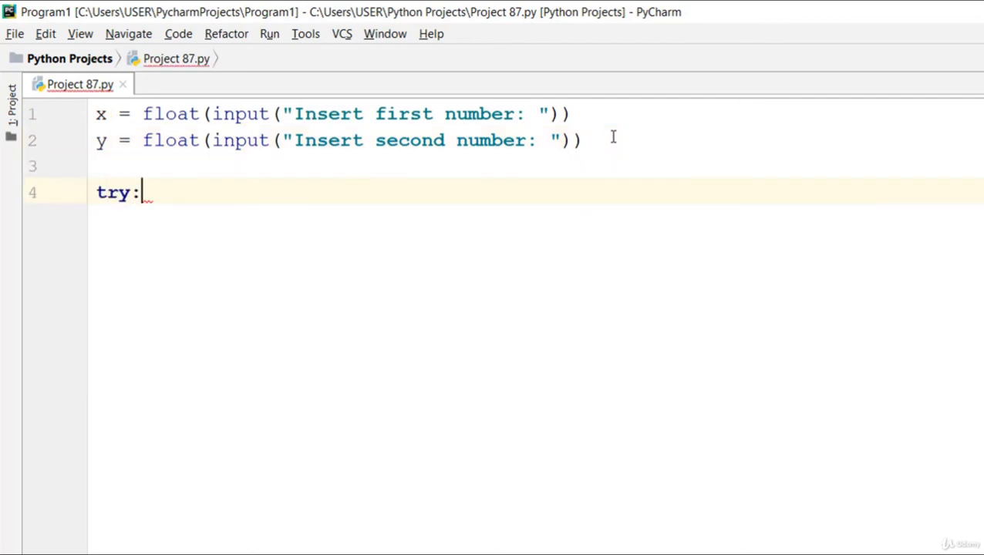
{"action": "key", "text": "enter"}
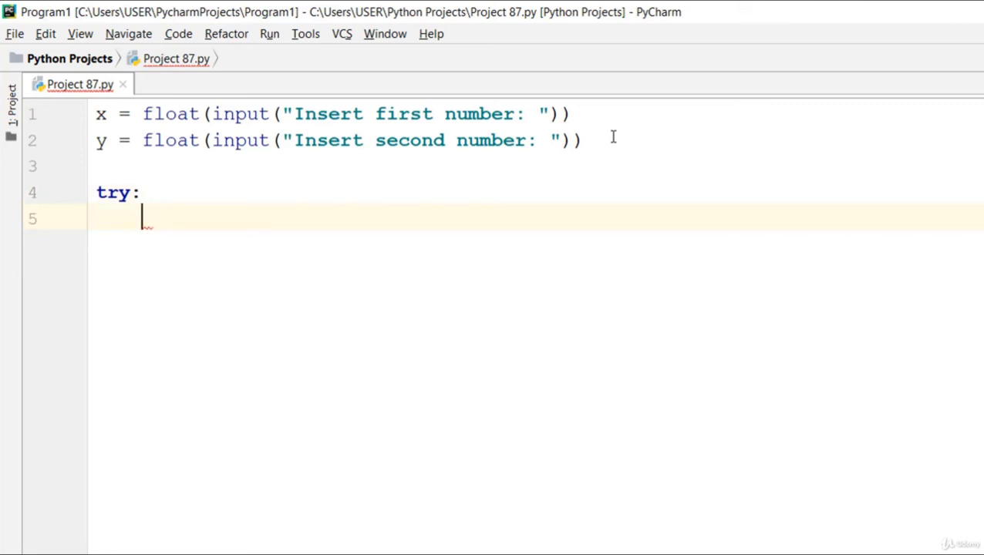
{"action": "type", "text": "z ="}
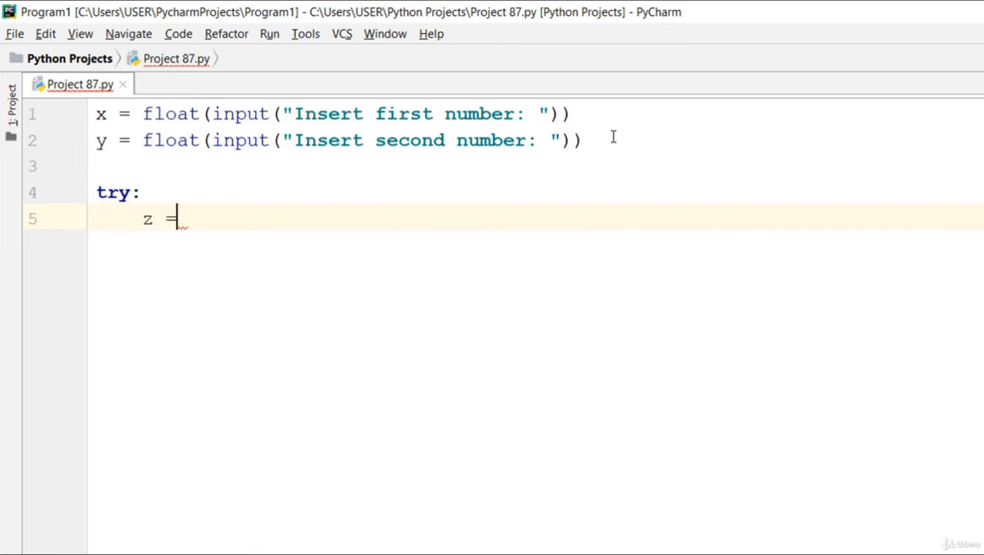
{"action": "type", "text": "x/"}
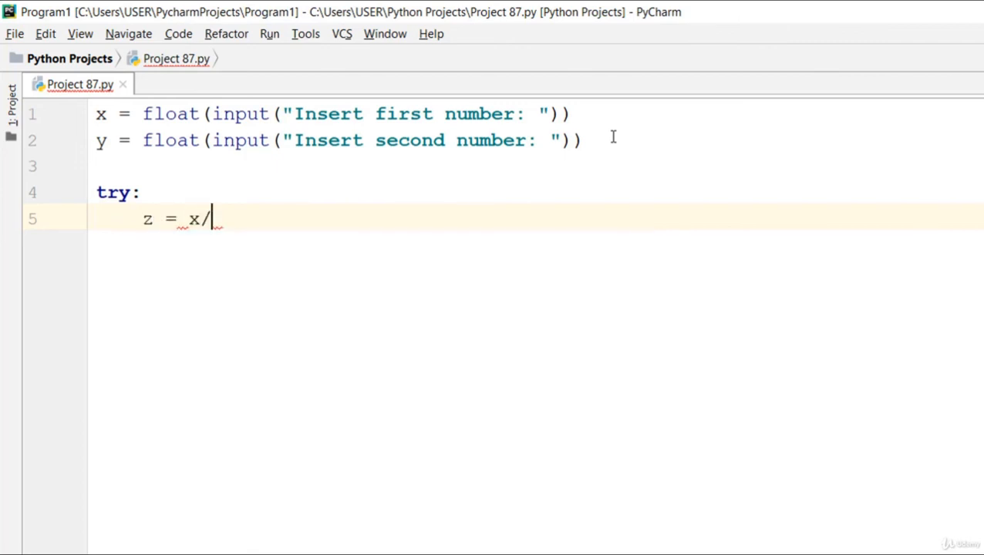
{"action": "type", "text": "y"}
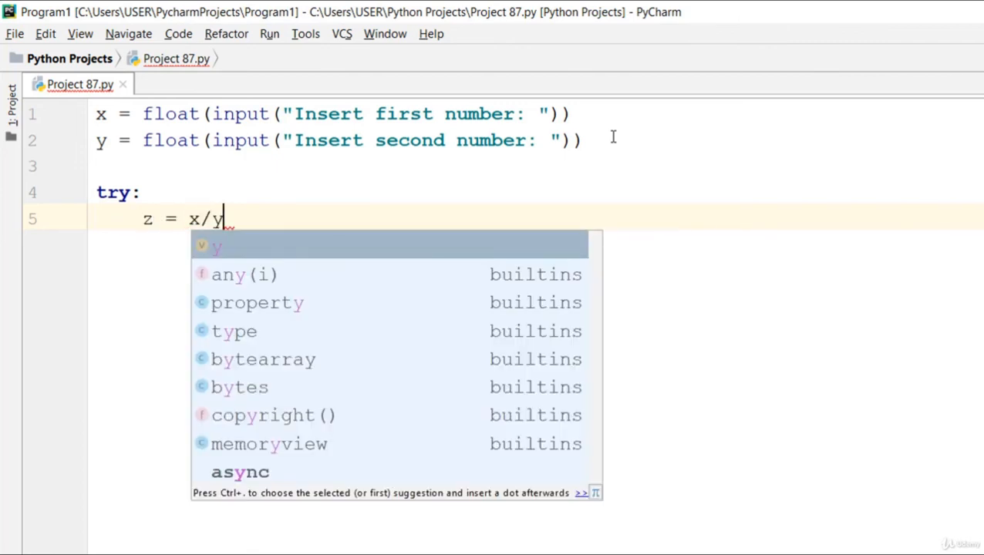
{"action": "key", "text": "Escape"}
{"action": "type", "text": "exc"}
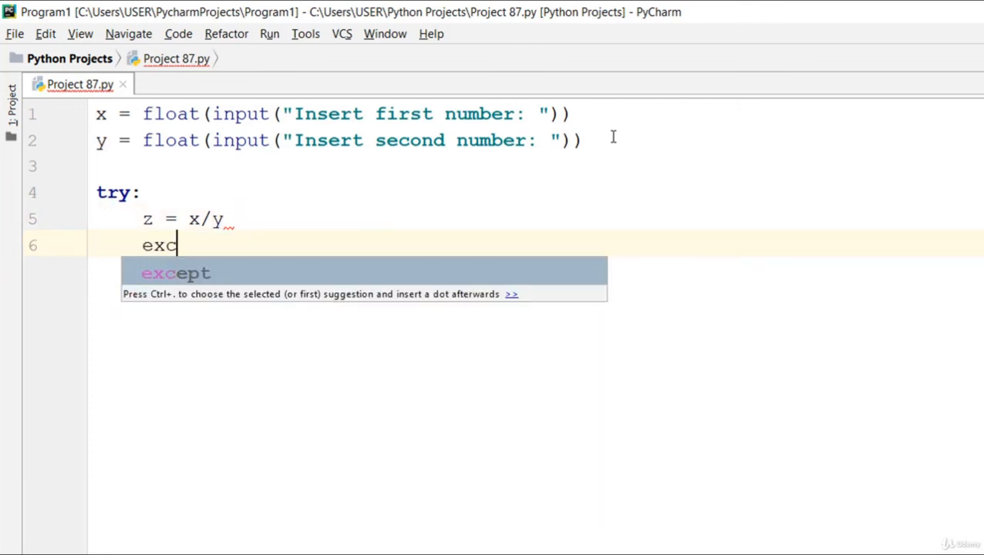
- Add except ZeroDivisionError printing "Error! Number not divisible by zero..."
{"action": "key", "text": "Tab"}
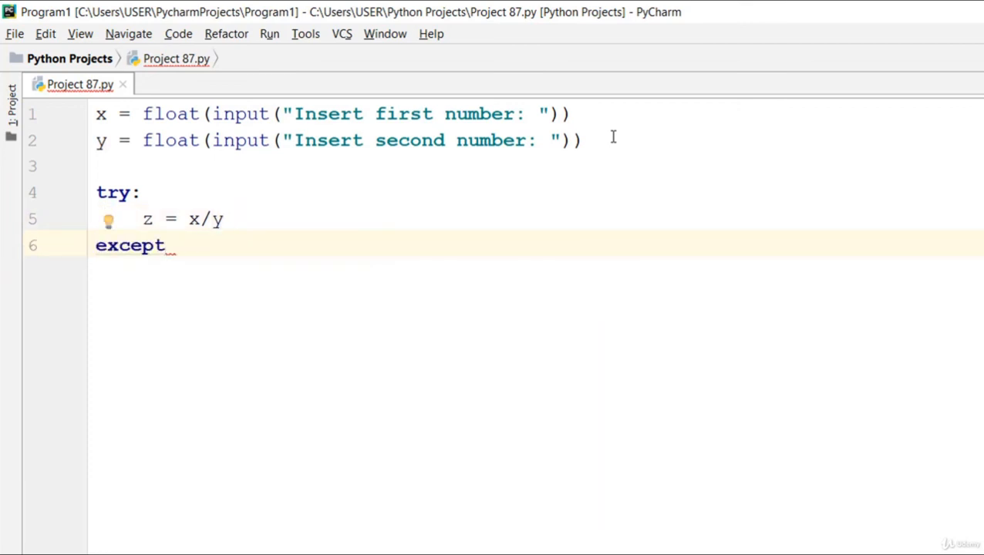
{"action": "type", "text": "ZeroDivisionError"}
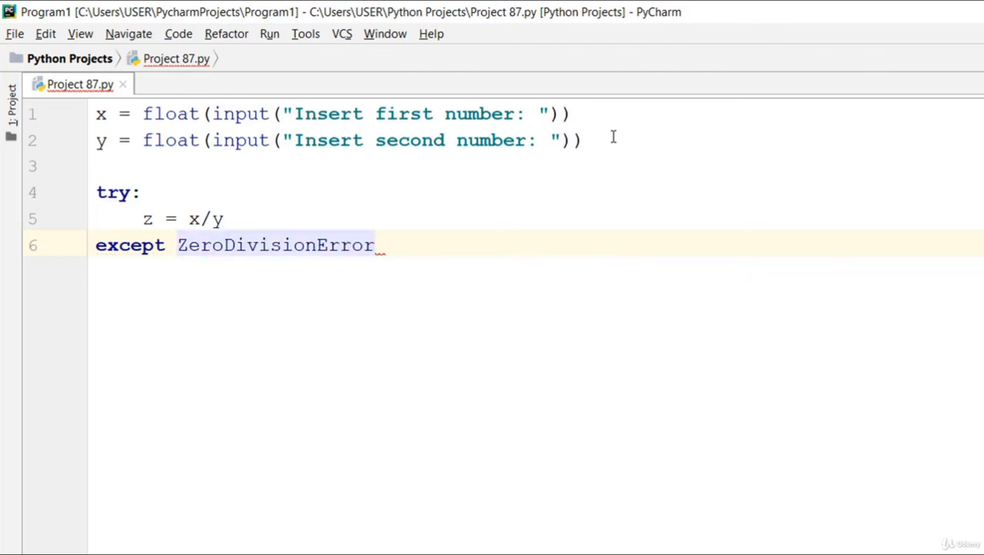
{"action": "type", "text": ":"}
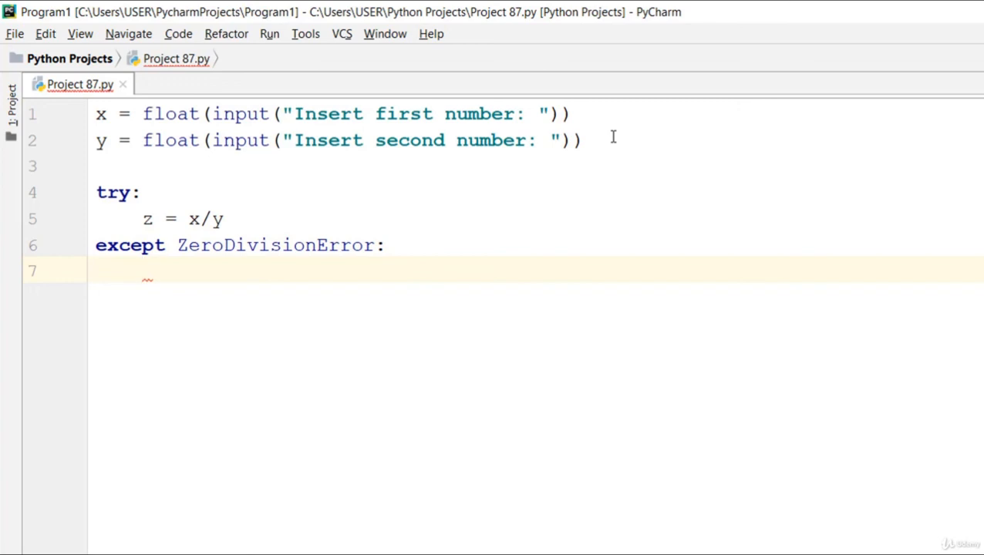
{"action": "type", "text": "print("}
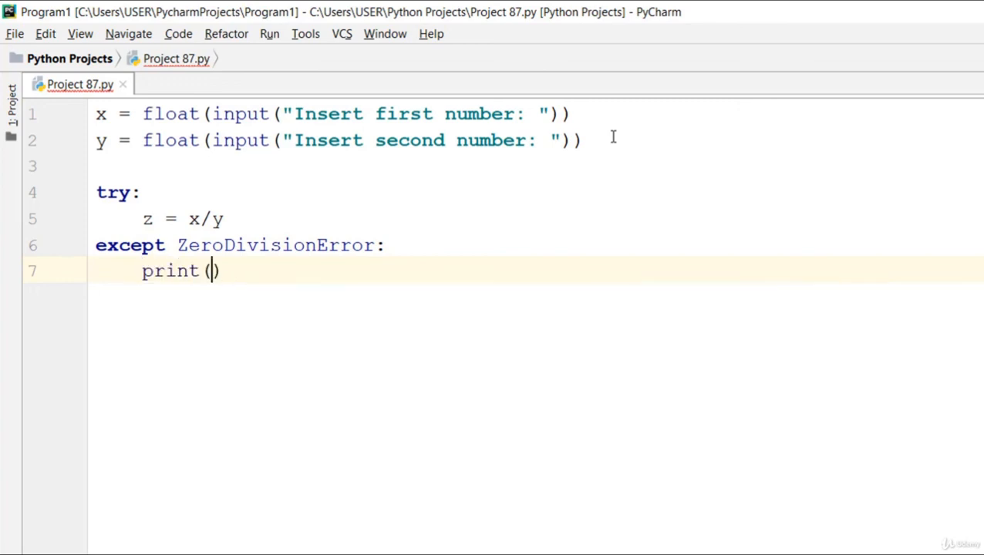
{"action": "type", "text": "\"E\""}
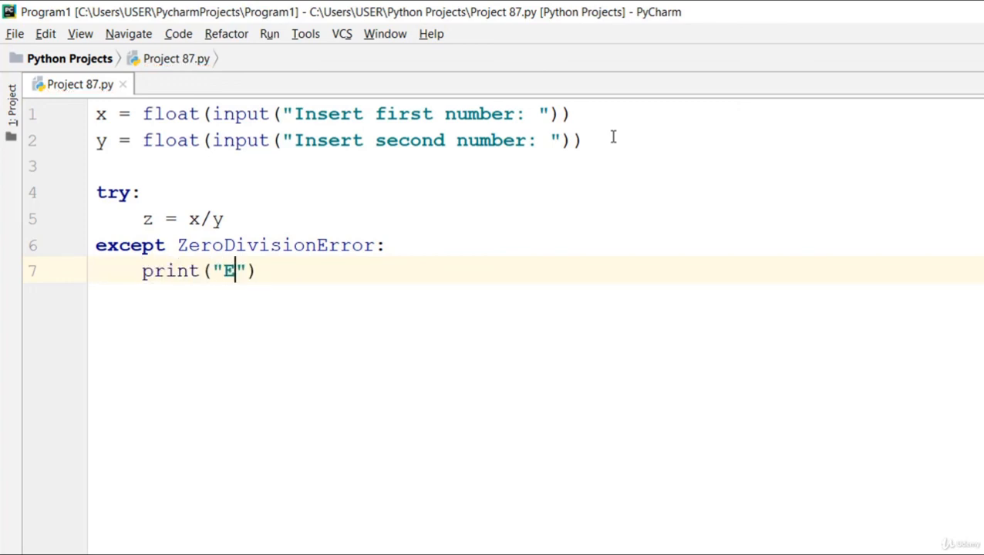
{"action": "type", "text": "rror"}
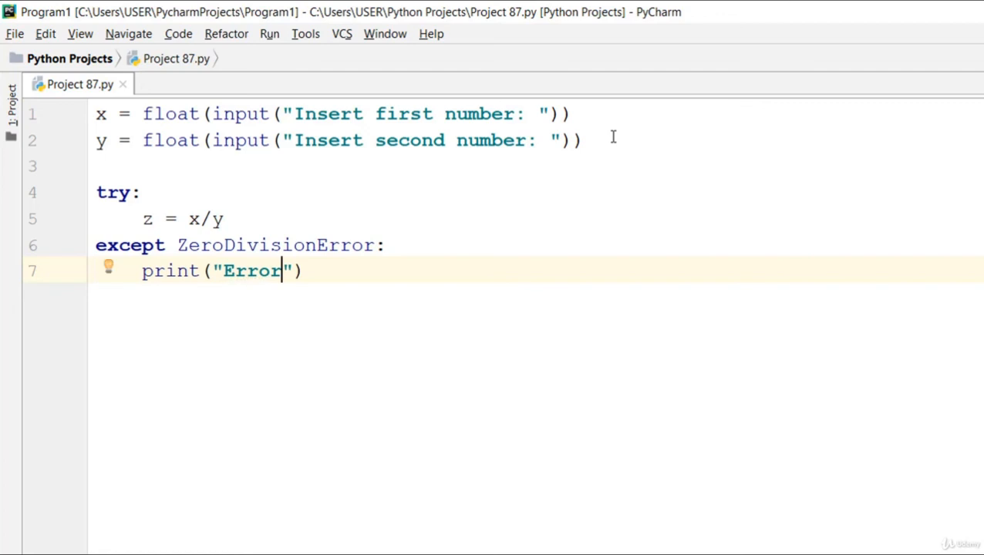
{"action": "key", "text": "shift shift"}
{"action": "type", "text": "! N"}
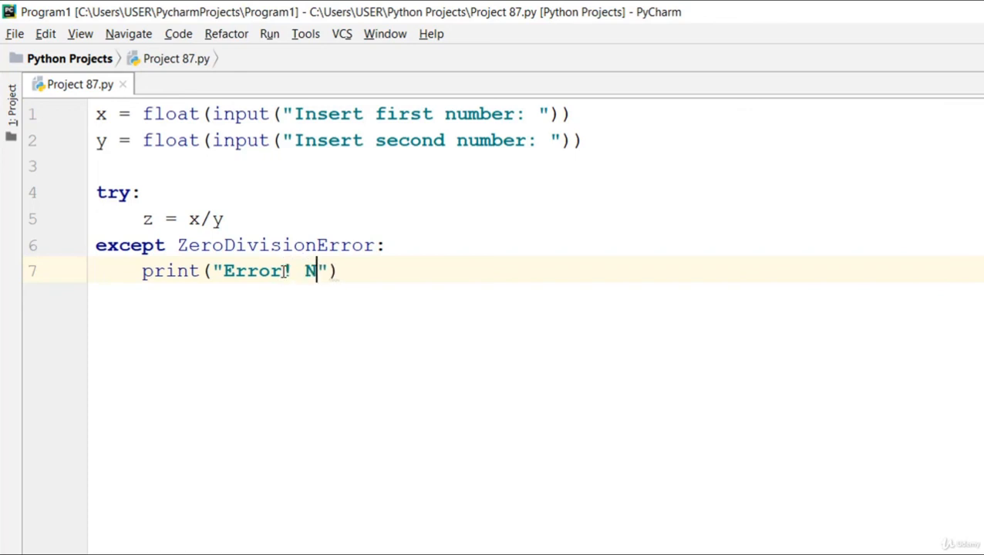
{"action": "type", "text": "umber not di"}
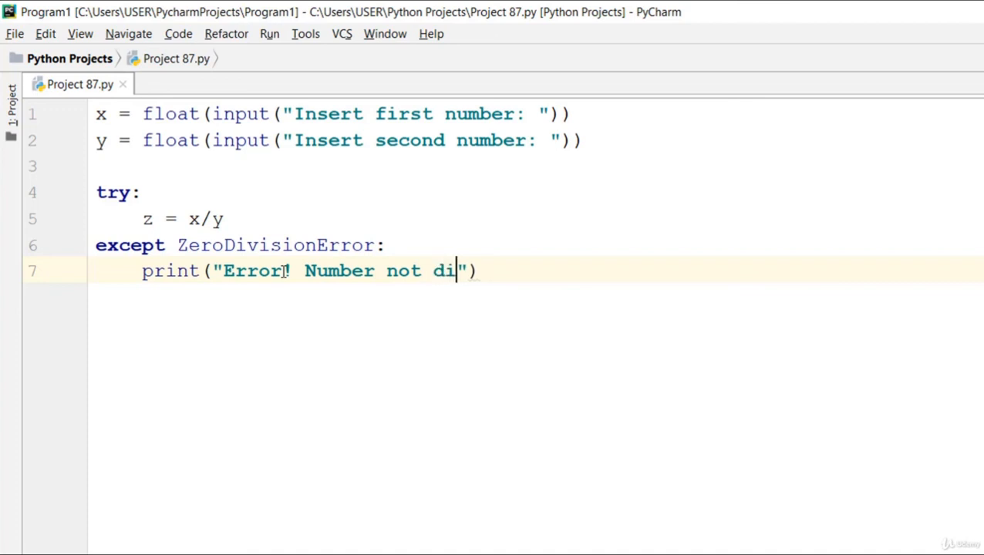
{"action": "type", "text": "visible"}
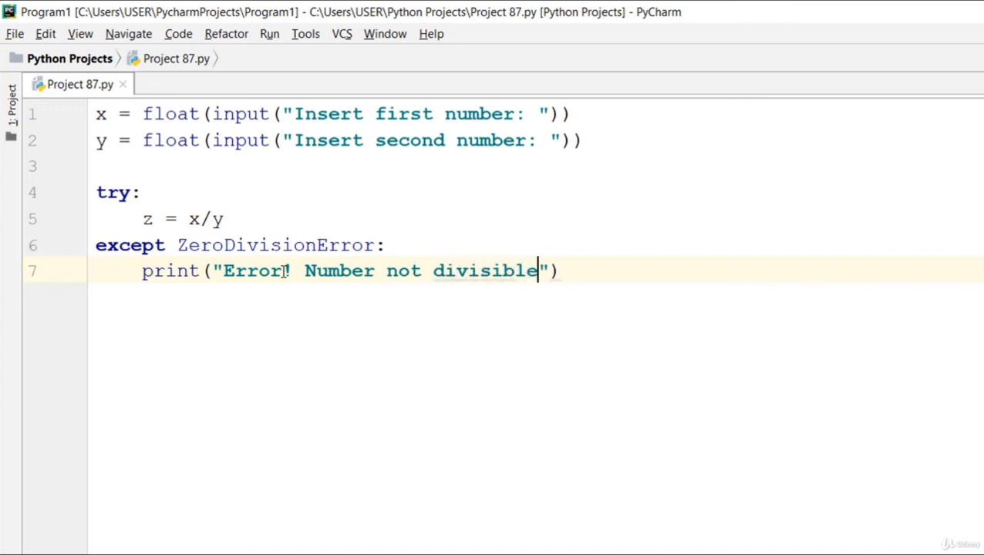
{"action": "type", "text": "by z"}
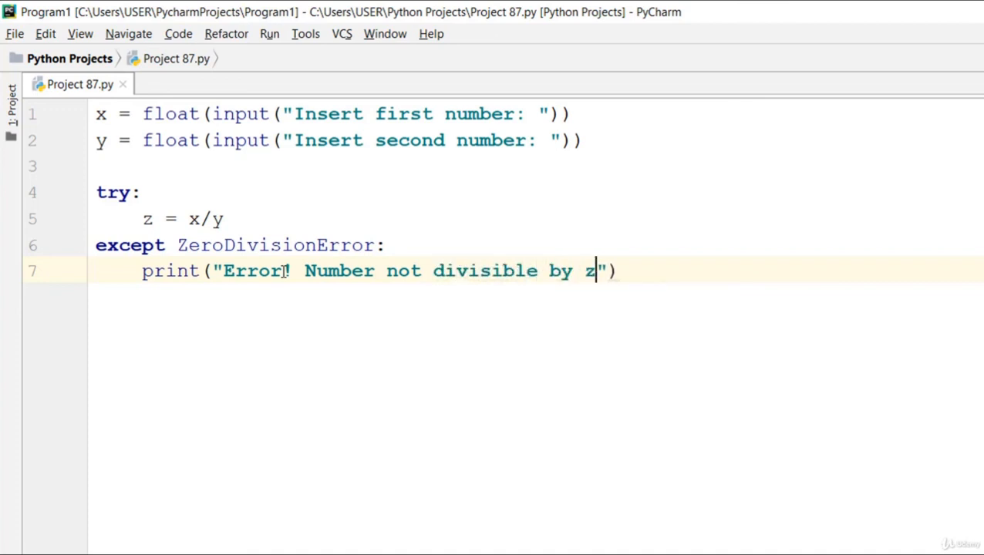
{"action": "type", "text": "ero..."}
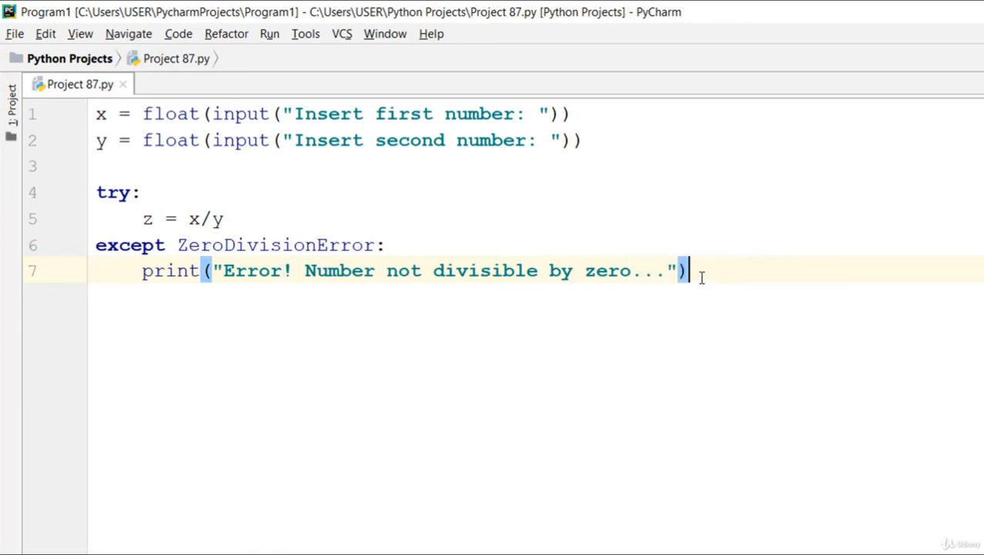
- Add an else clause with print(z) after the except block
{"action": "type", "text": "else"}
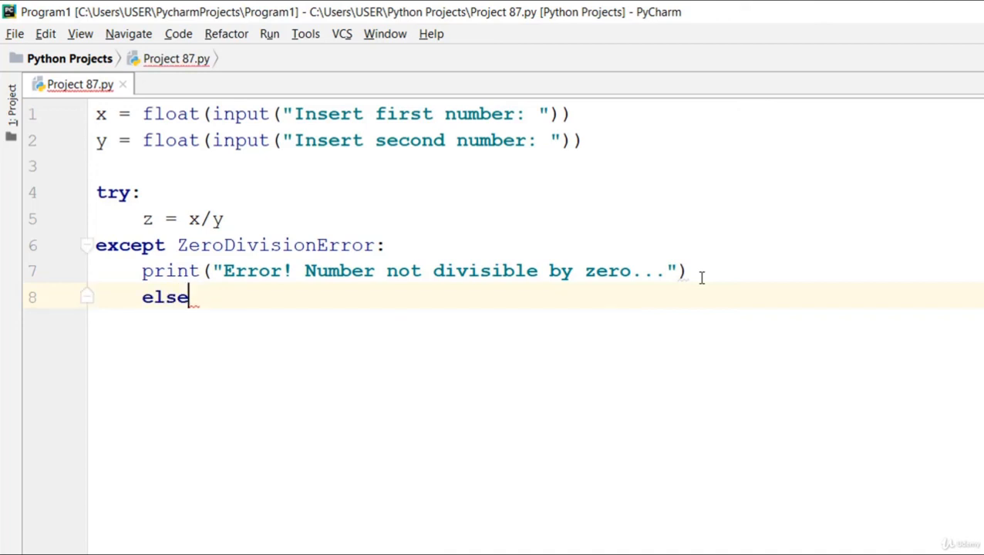
{"action": "type", "text": ":"}
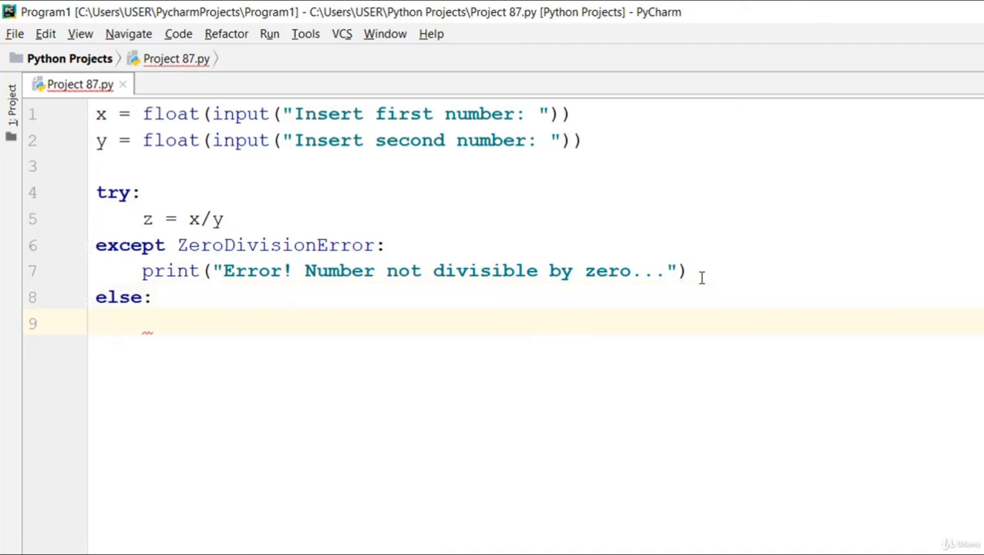
{"action": "type", "text": "print"}
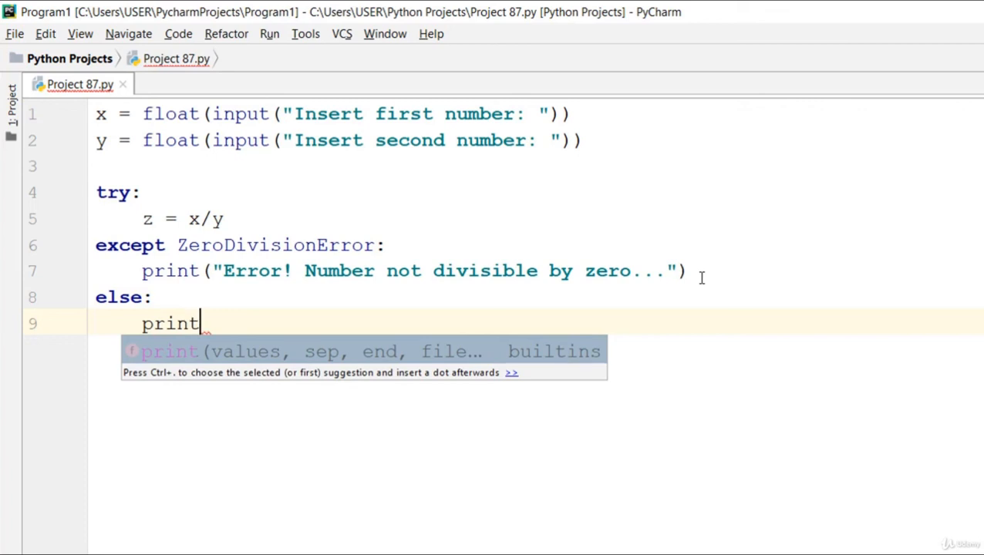
{"action": "type", "text": "(z"}
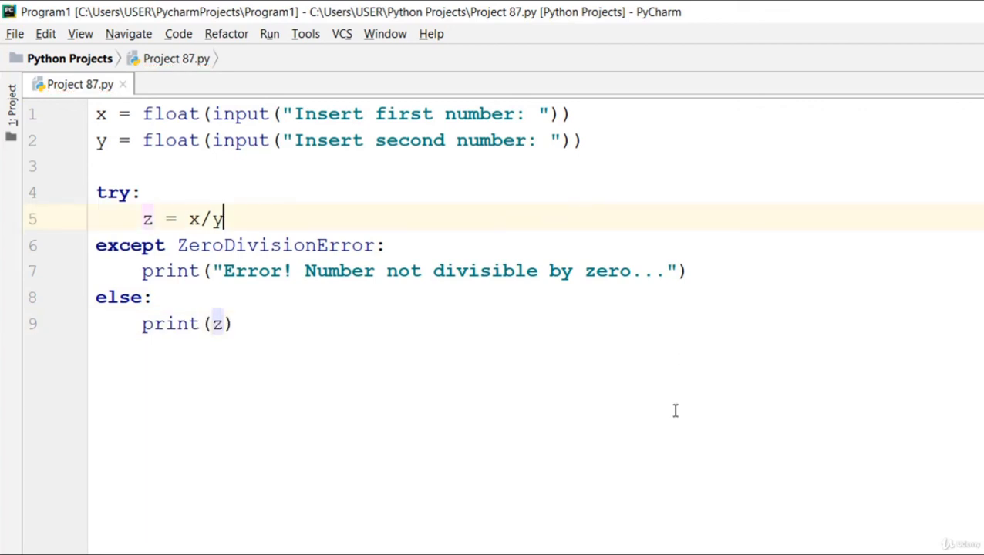
{"action": "mouse_move", "coordinate": [667, 443]}
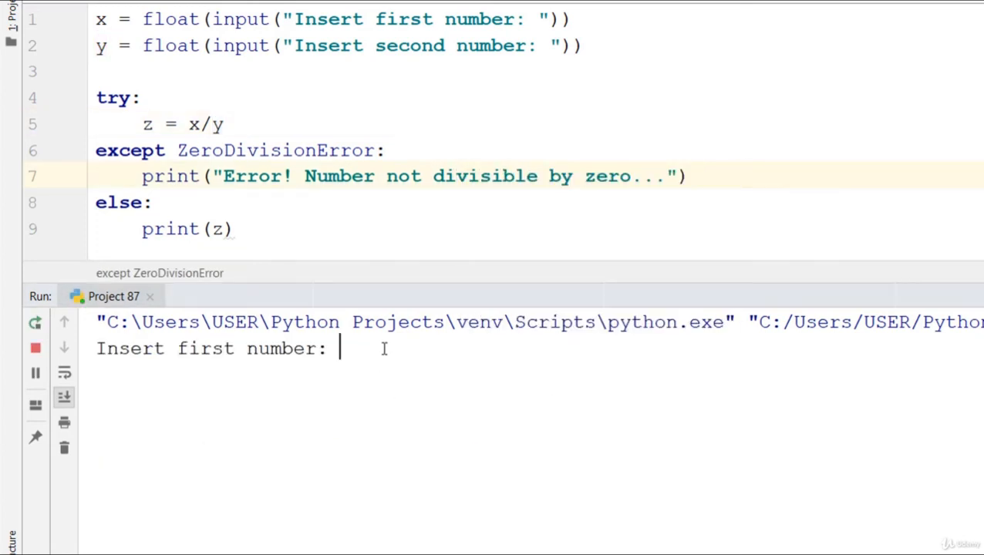
- Run with 9 and 0 to get the error, then rerun entering 0 and 6 for 0.0
{"action": "type", "text": "9"}
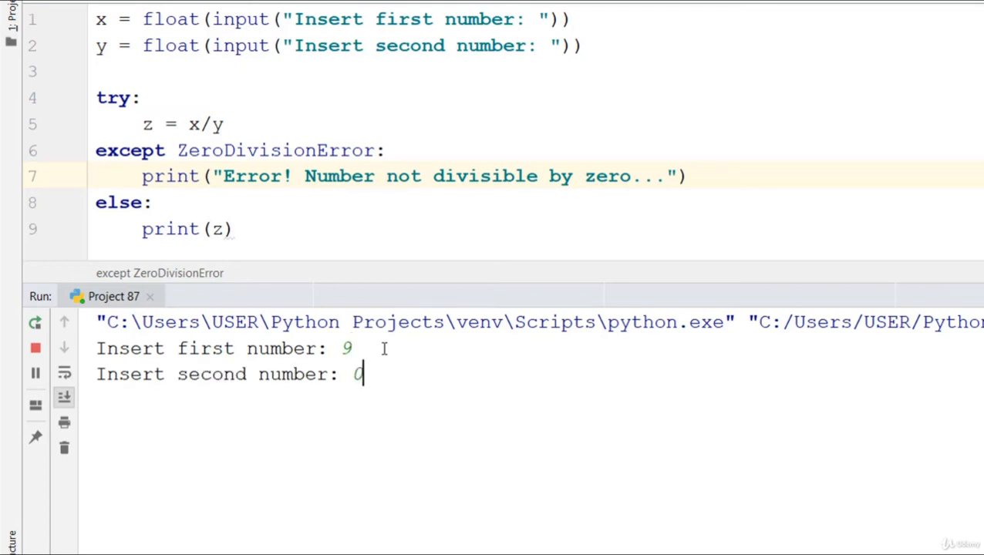
{"action": "key", "text": "enter"}
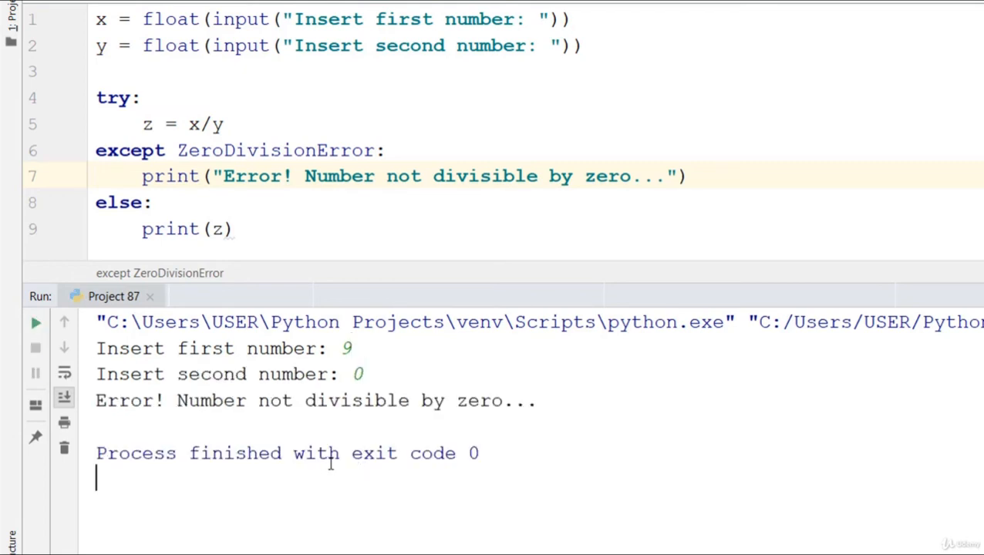
{"action": "mouse_move", "coordinate": [558, 321]}
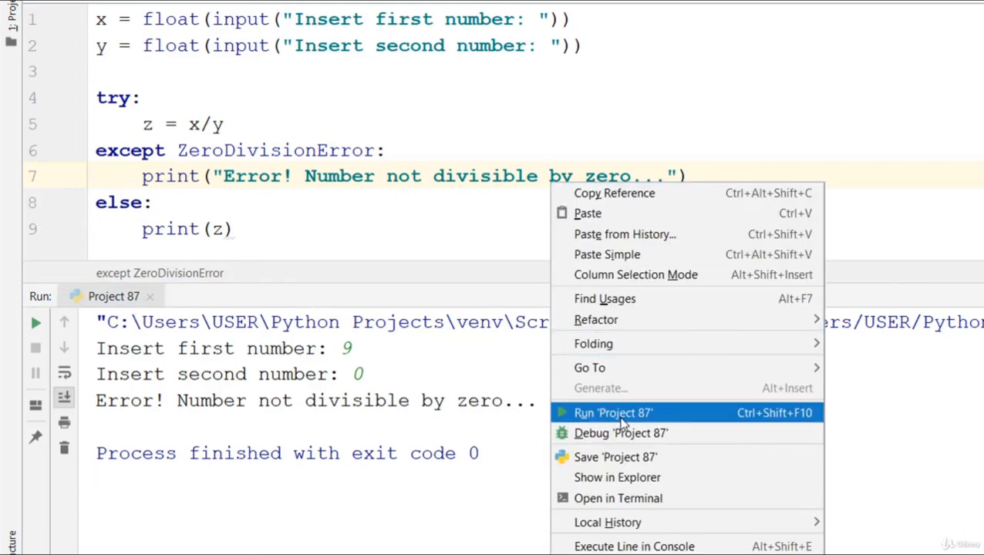
{"action": "left_click", "coordinate": [612, 413]}
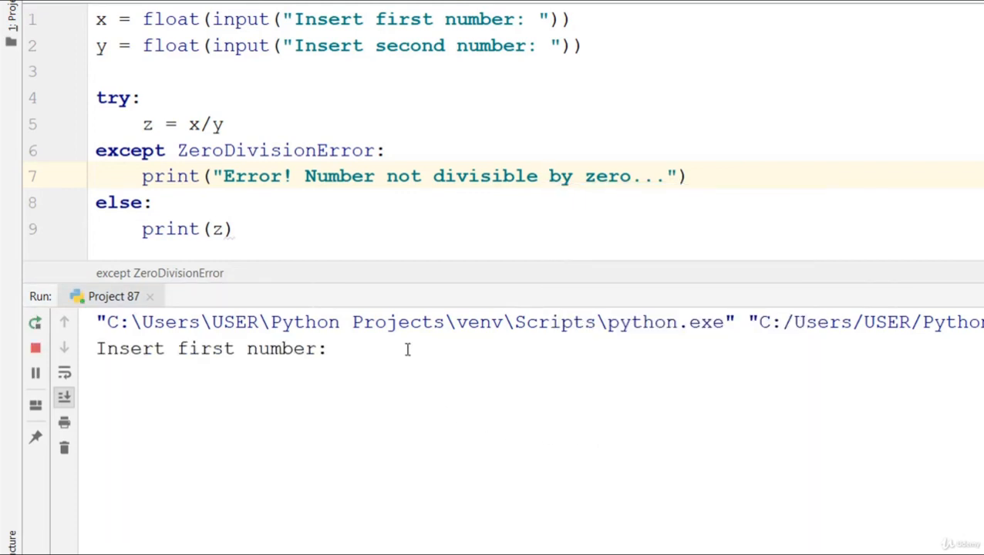
{"action": "type", "text": "0"}
{"action": "type", "text": "6"}
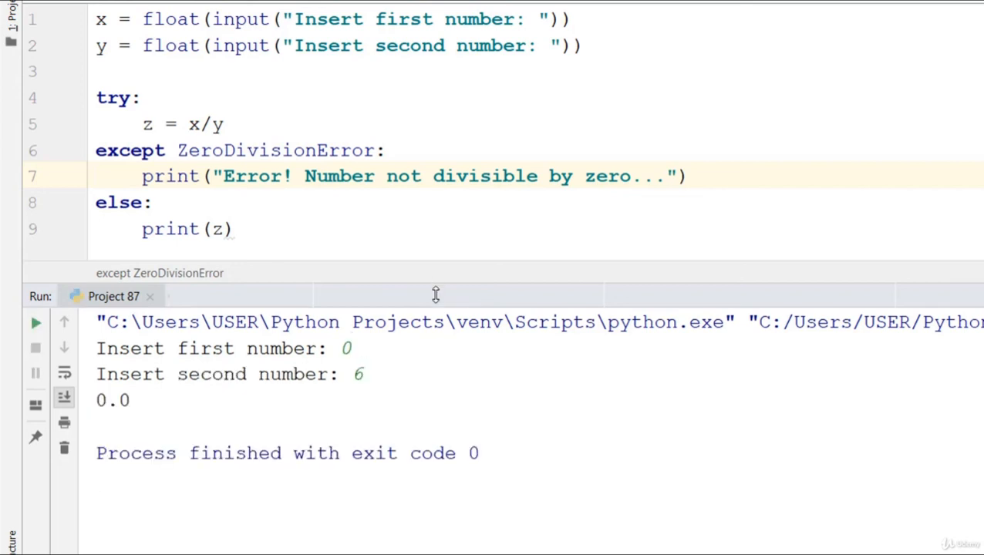
{"action": "mouse_move", "coordinate": [482, 241]}
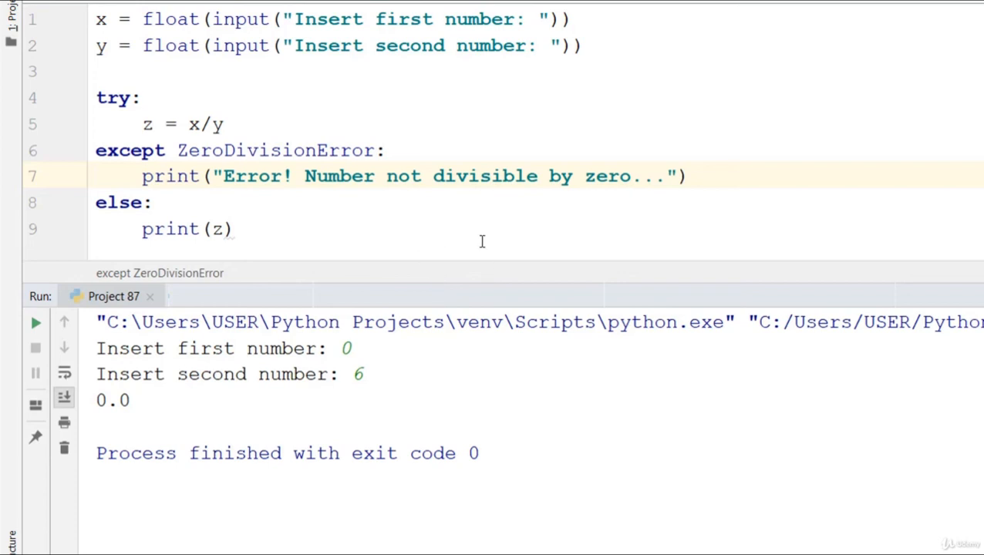